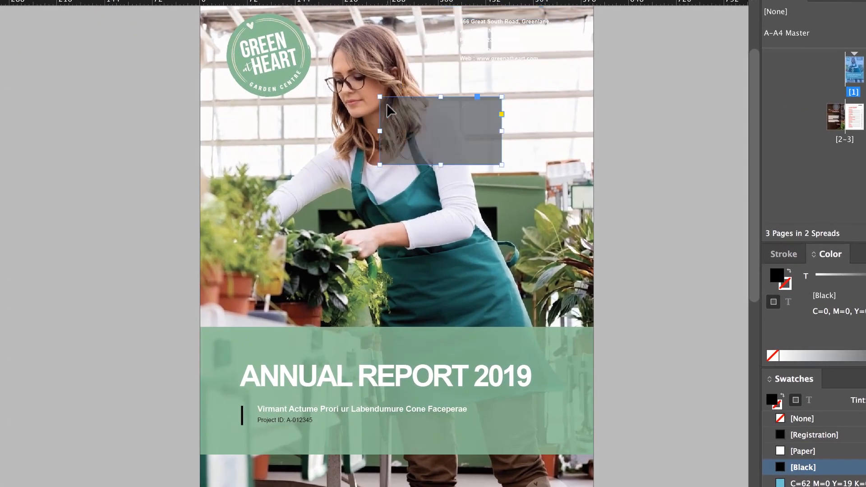
Step: Preview the finished cover and watermark, then switch to the practice copy without the contact box
left_click(802, 418)
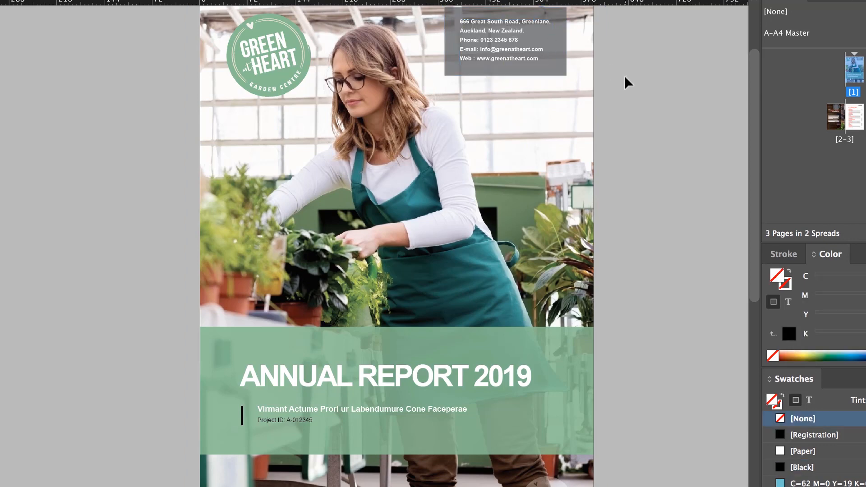
left_click(453, 368)
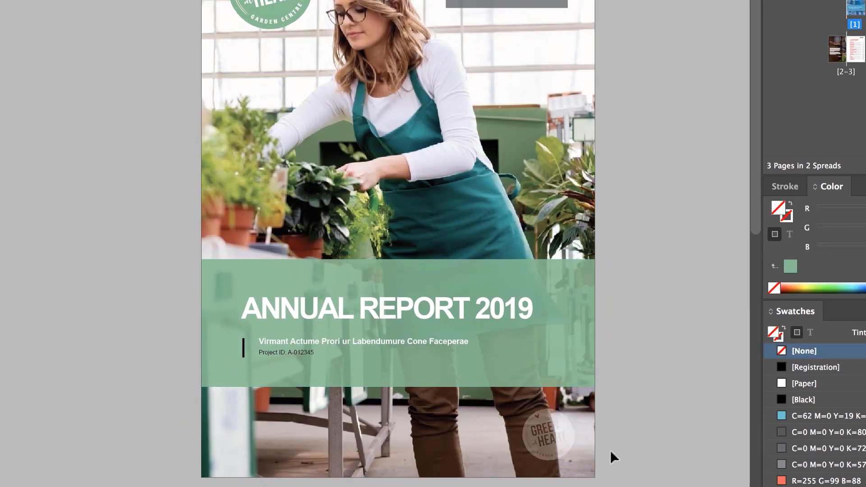
left_click(839, 50)
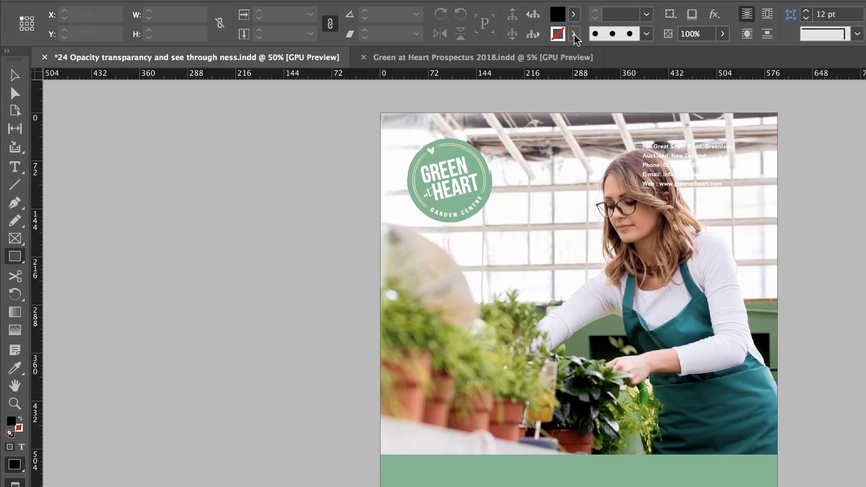
Step: Set the rectangle stroke to [None] for a black box over the contact text
left_click(574, 34)
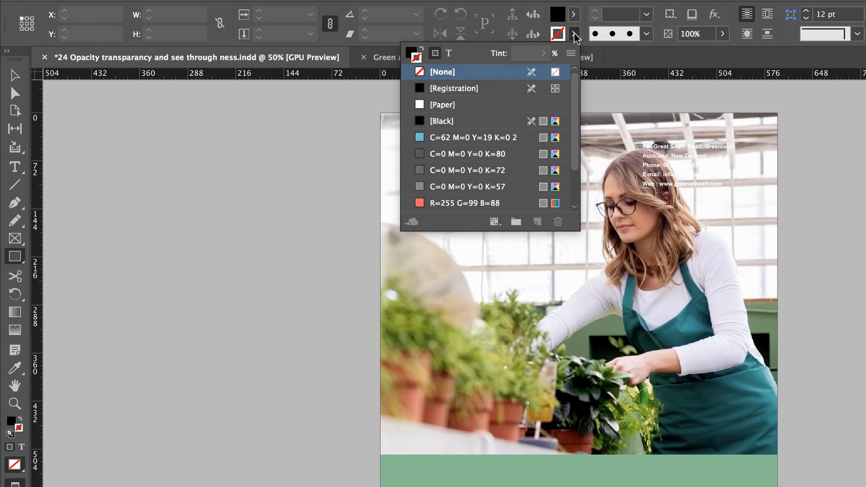
left_click(442, 101)
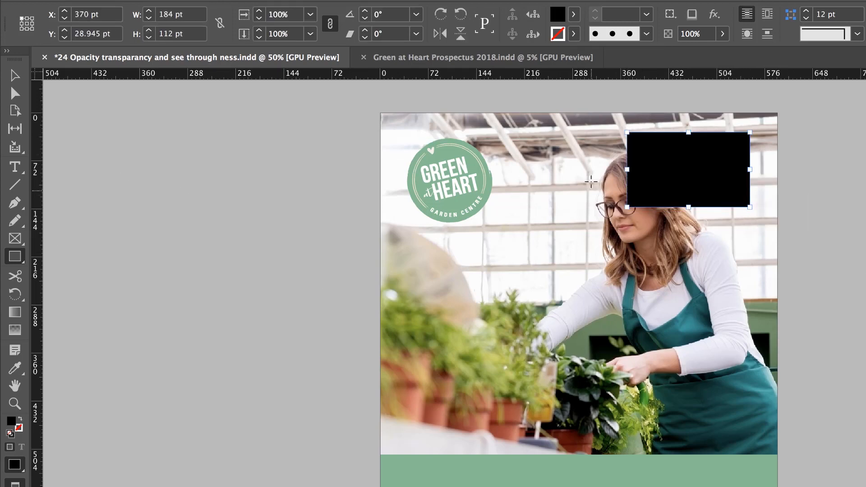
mouse_move(15, 76)
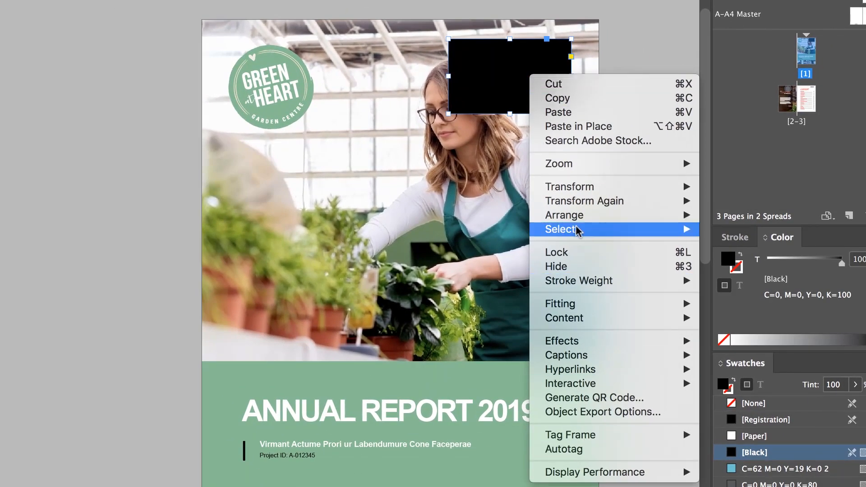
mouse_move(564, 214)
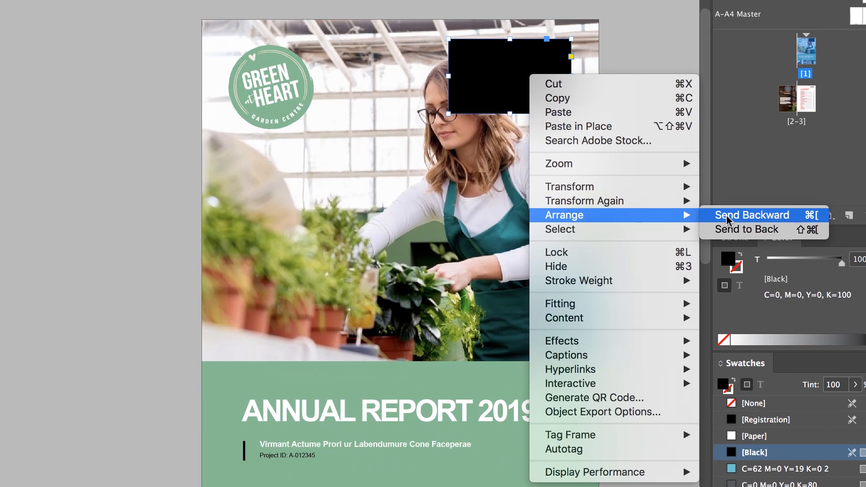
Step: Send the black rectangle backward behind the contact text frame, then deselect to check layering
left_click(752, 215)
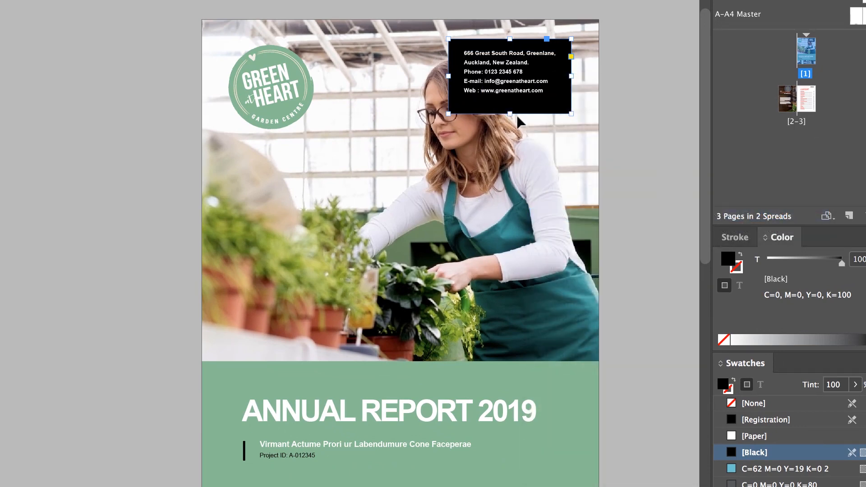
mouse_move(524, 111)
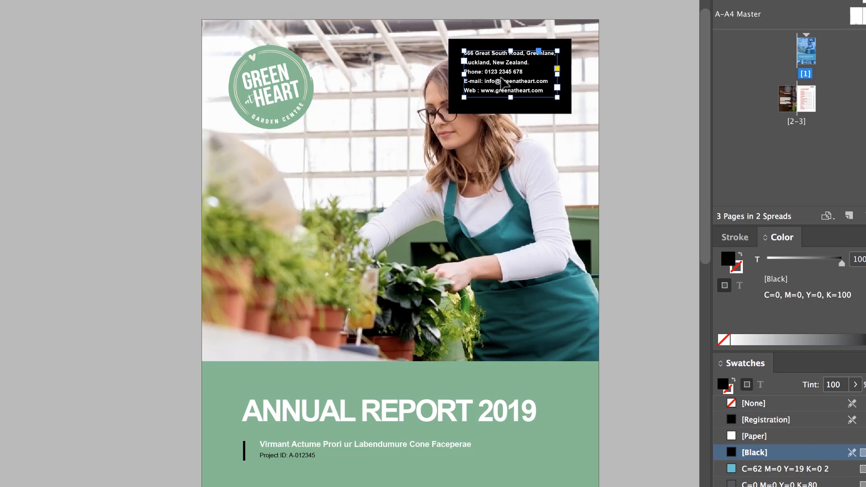
left_click(752, 403)
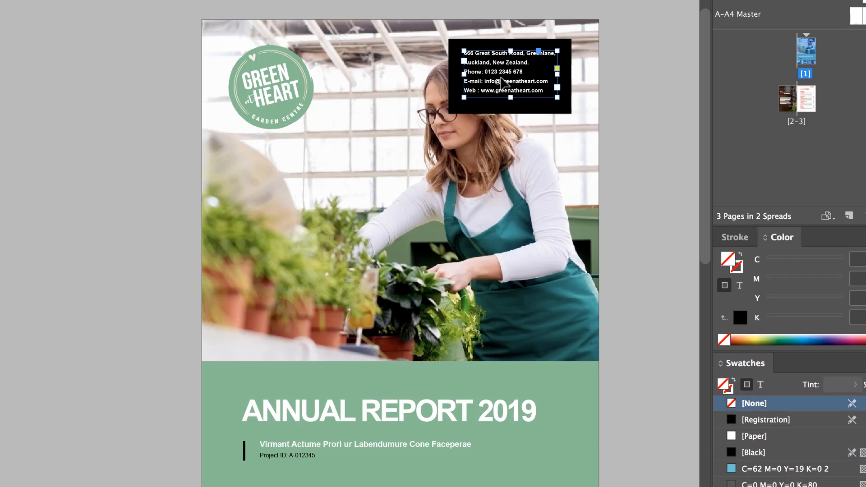
left_click(754, 452)
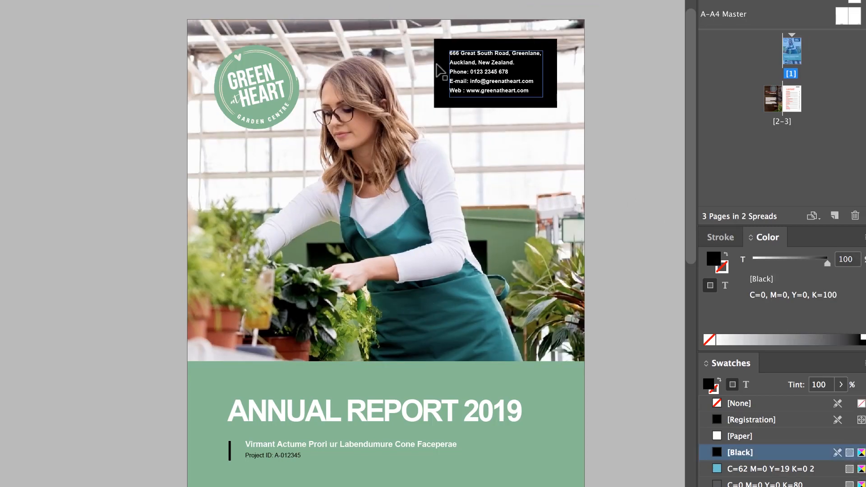
left_click(494, 71)
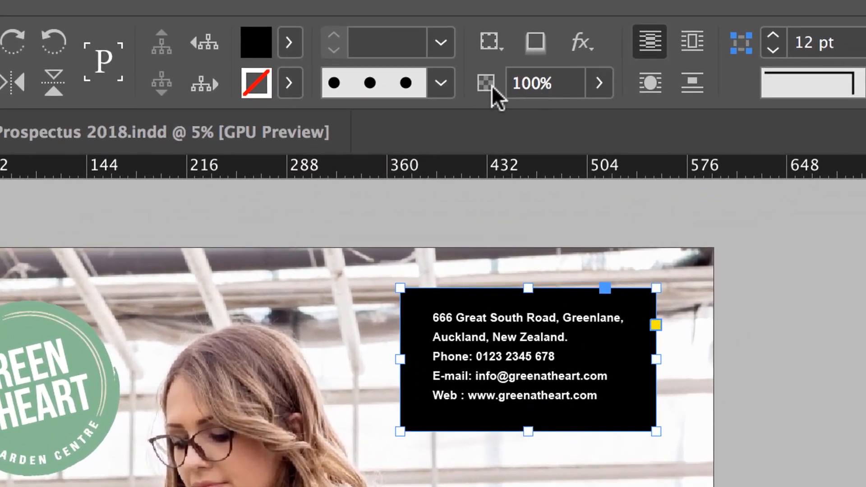
Step: Lower the black box's opacity to 58% with the Control panel slider
left_click(598, 83)
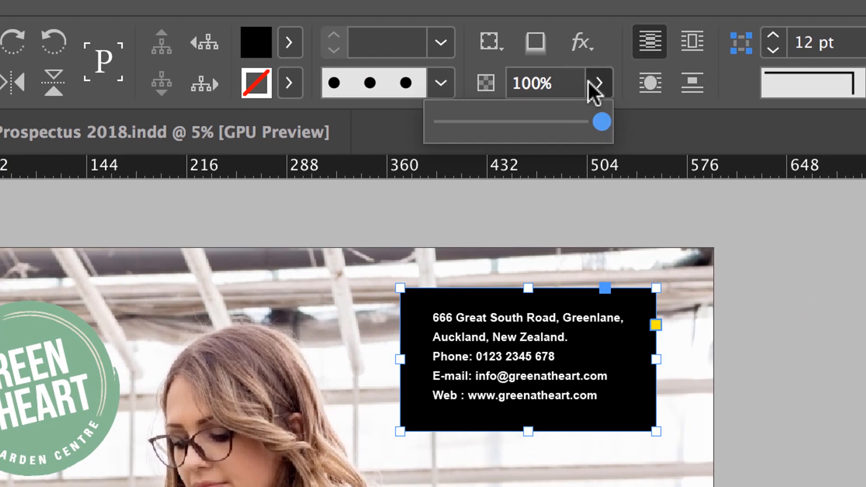
left_click_drag(602, 121, 562, 121)
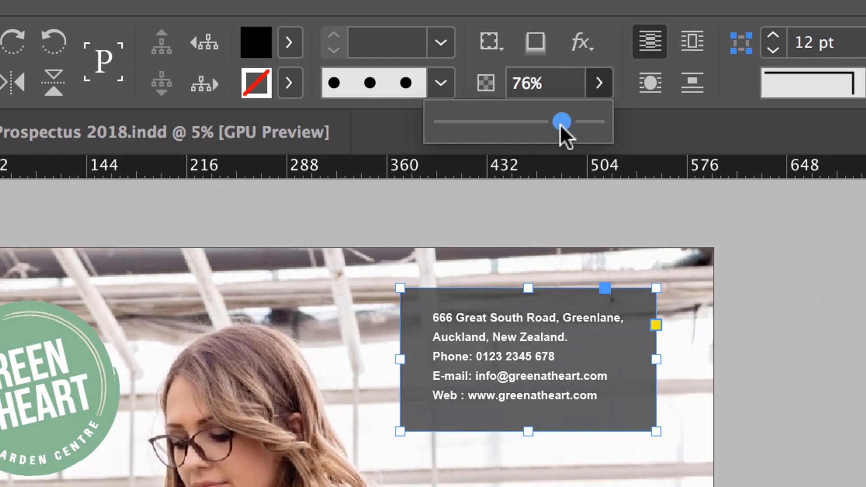
left_click_drag(563, 119, 549, 122)
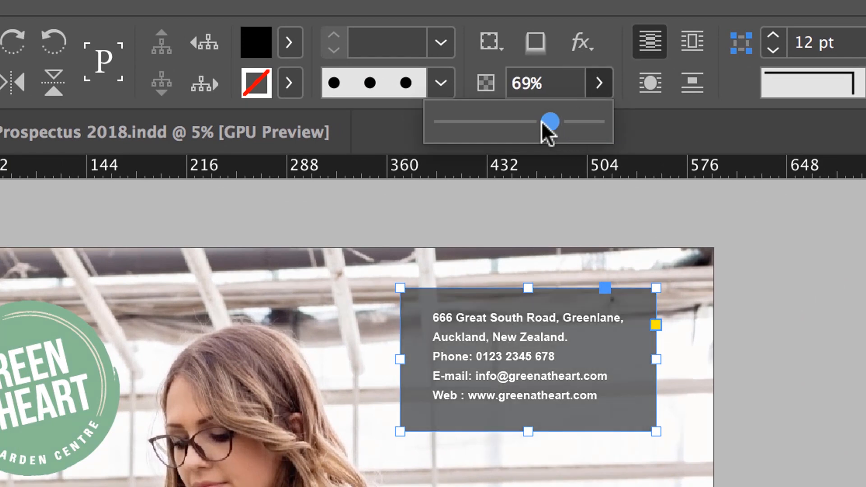
left_click_drag(549, 121, 530, 121)
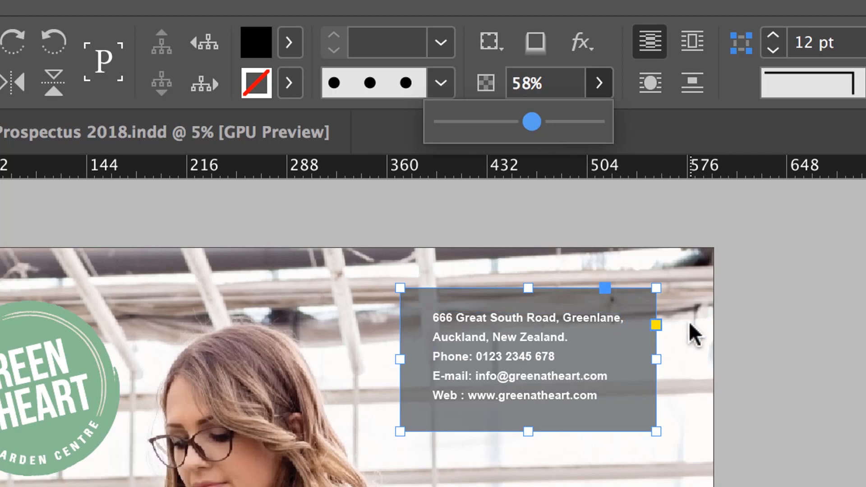
mouse_move(590, 138)
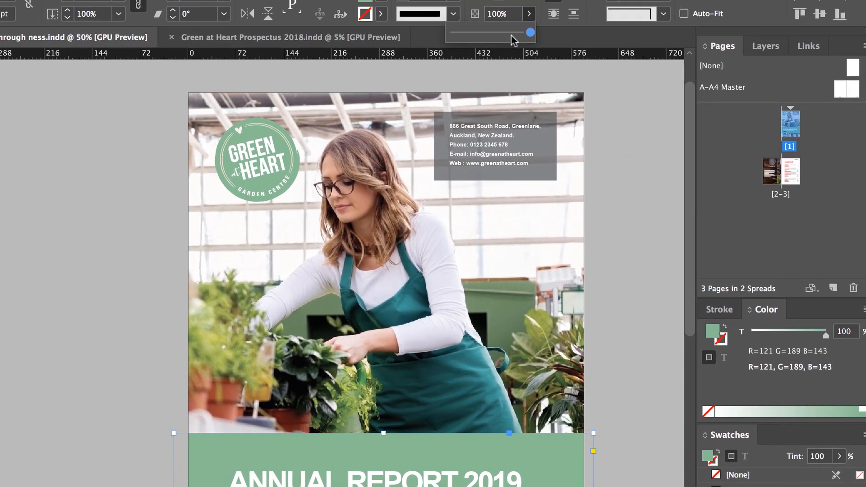
Step: Drag the green ANNUAL REPORT 2019 banner's opacity below 100%
left_click_drag(531, 32, 515, 32)
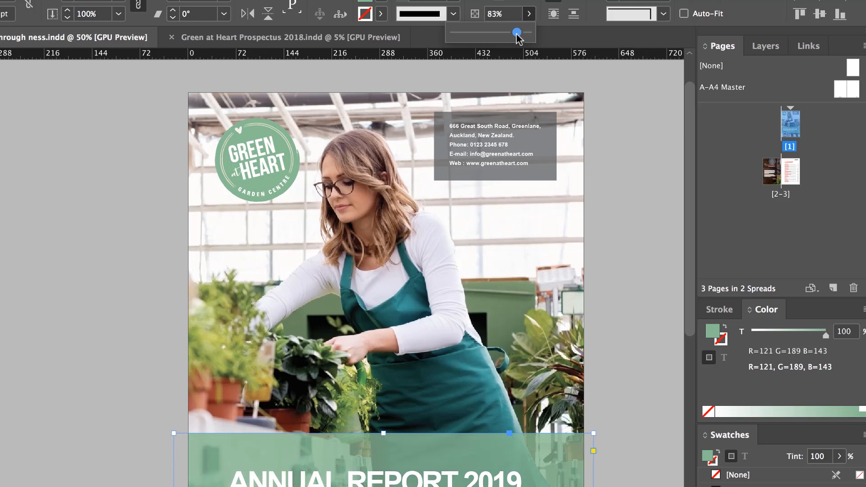
left_click_drag(516, 32, 519, 32)
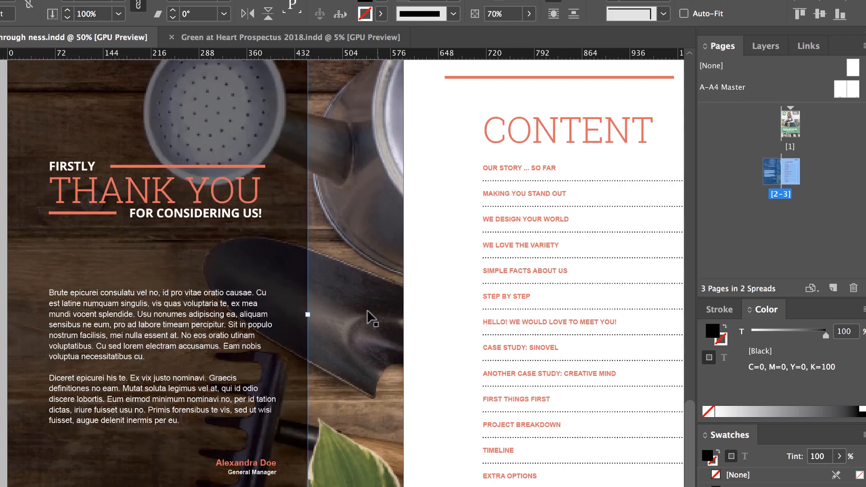
mouse_move(249, 260)
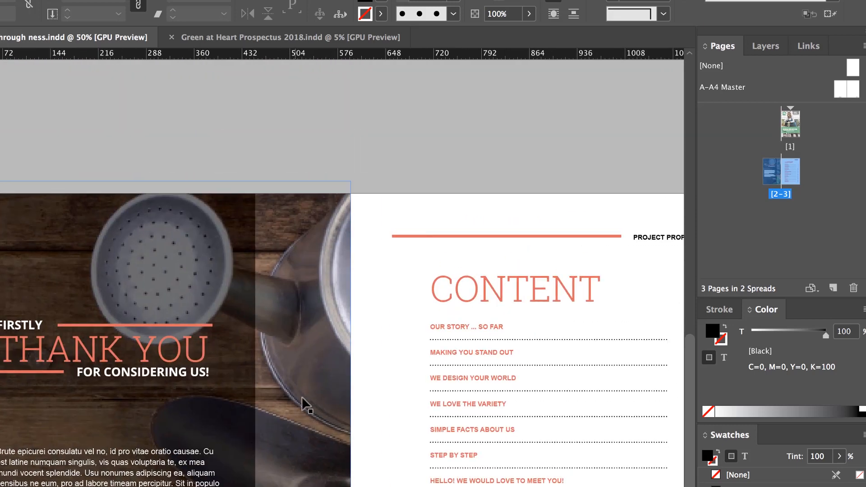
Step: Select the orange rule above CONTENT and drag its opacity slider down
left_click(502, 236)
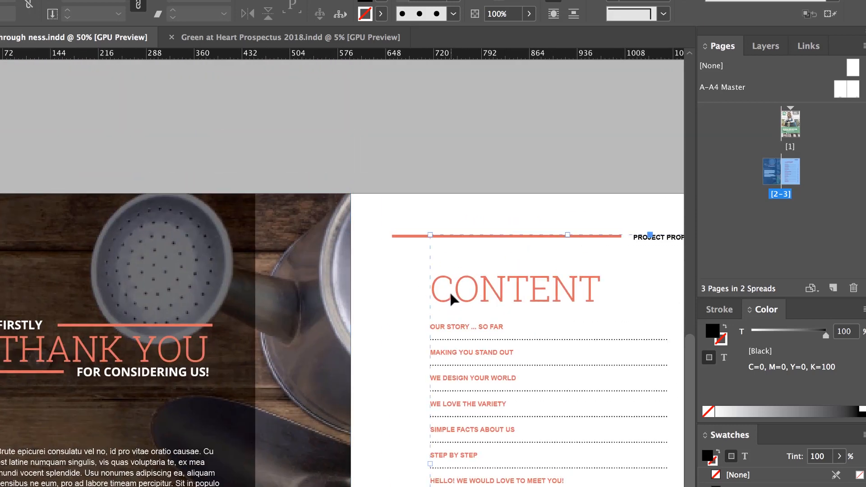
left_click(527, 13)
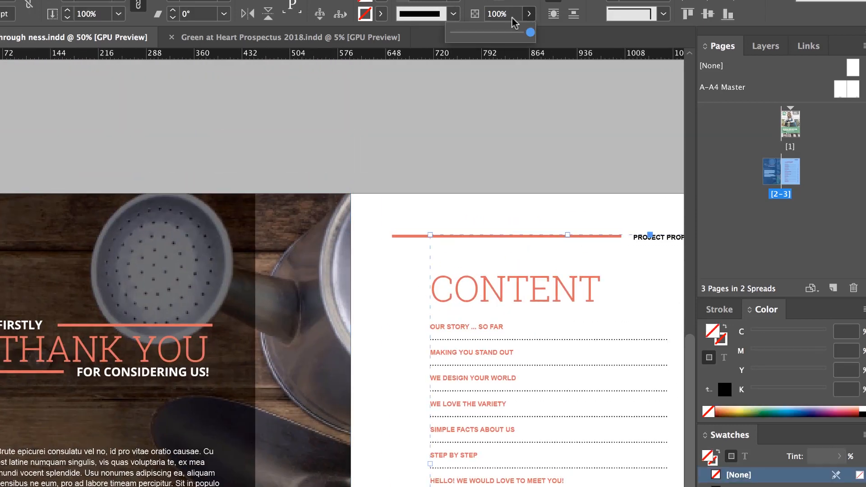
left_click_drag(530, 32, 468, 32)
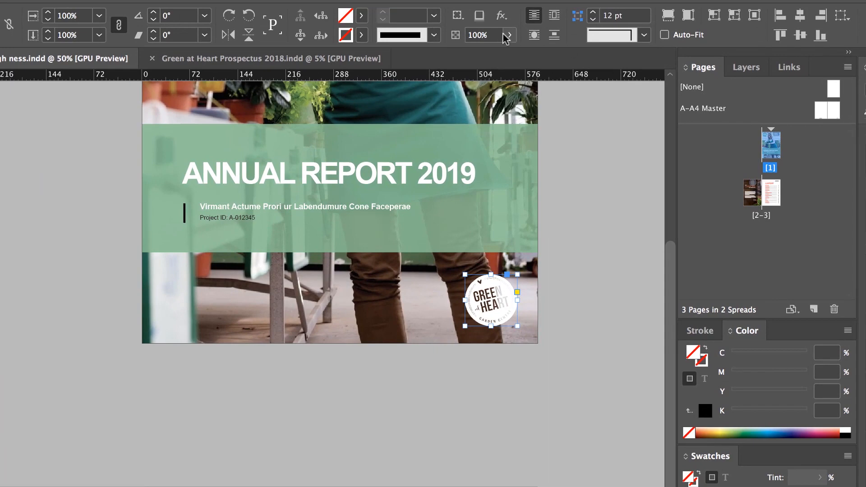
Step: Fade the round Green at Heart logo to 38% opacity
left_click(506, 35)
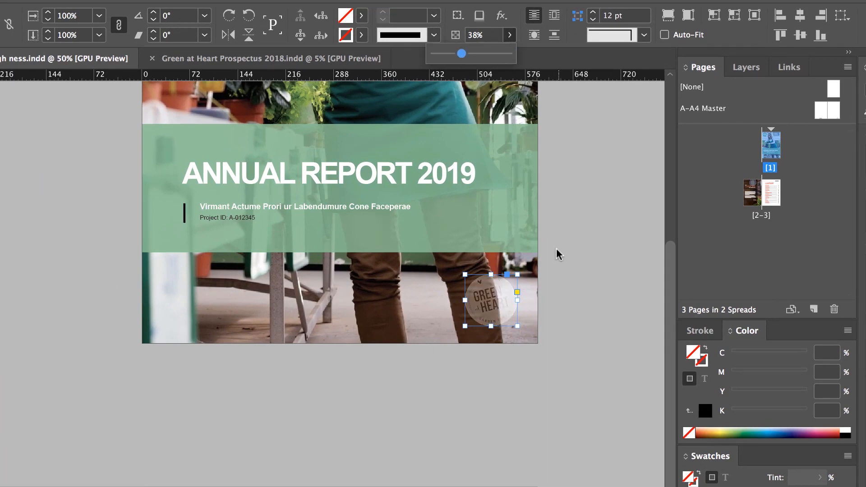